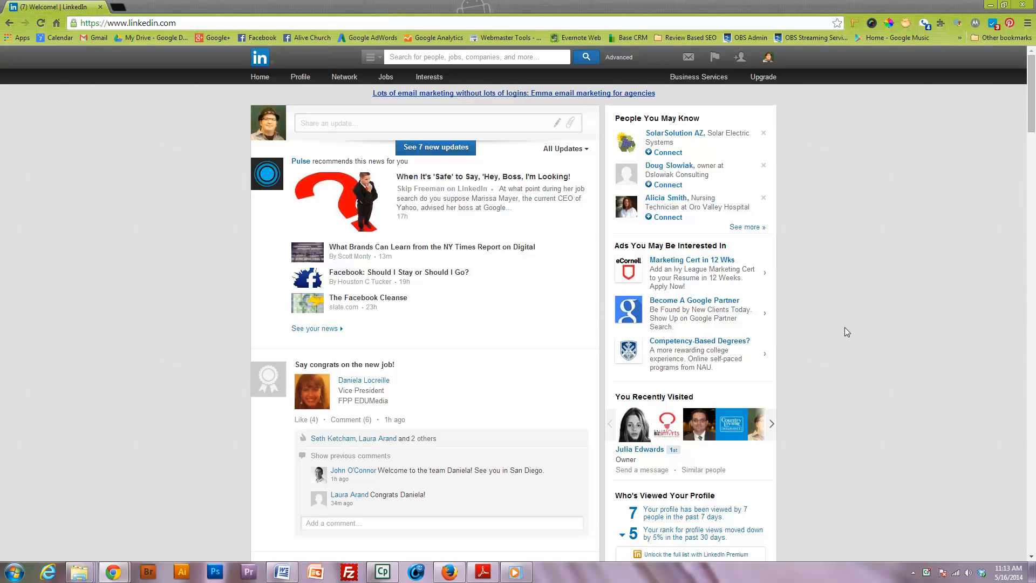
pyautogui.moveTo(839, 332)
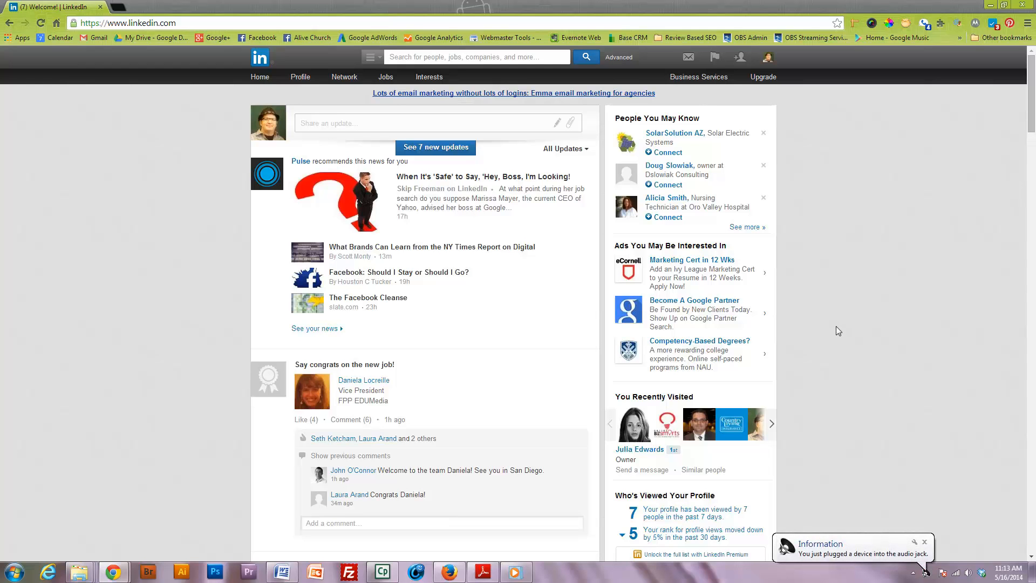
pyautogui.moveTo(813, 331)
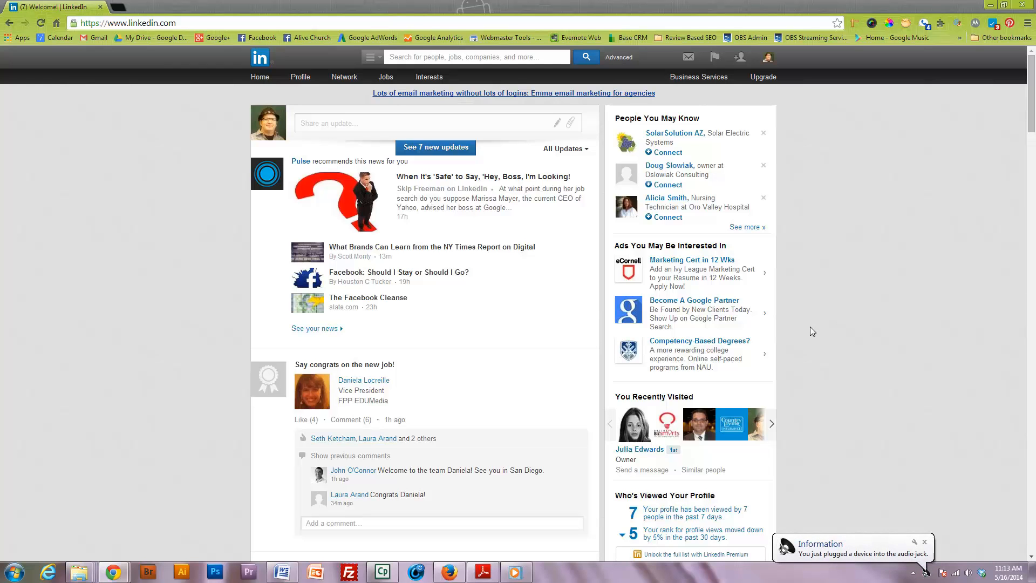
pyautogui.moveTo(820, 323)
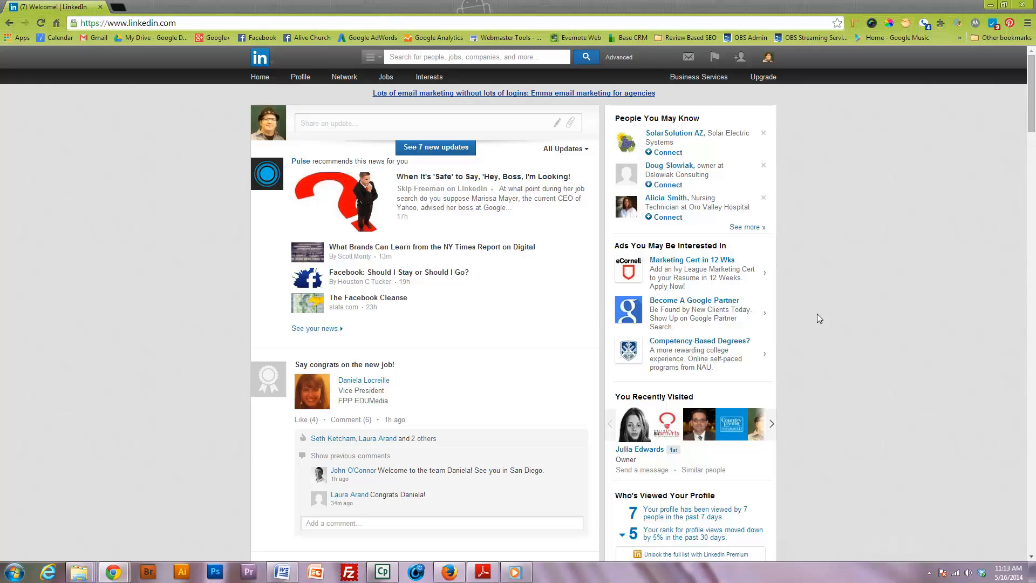
pyautogui.moveTo(673, 78)
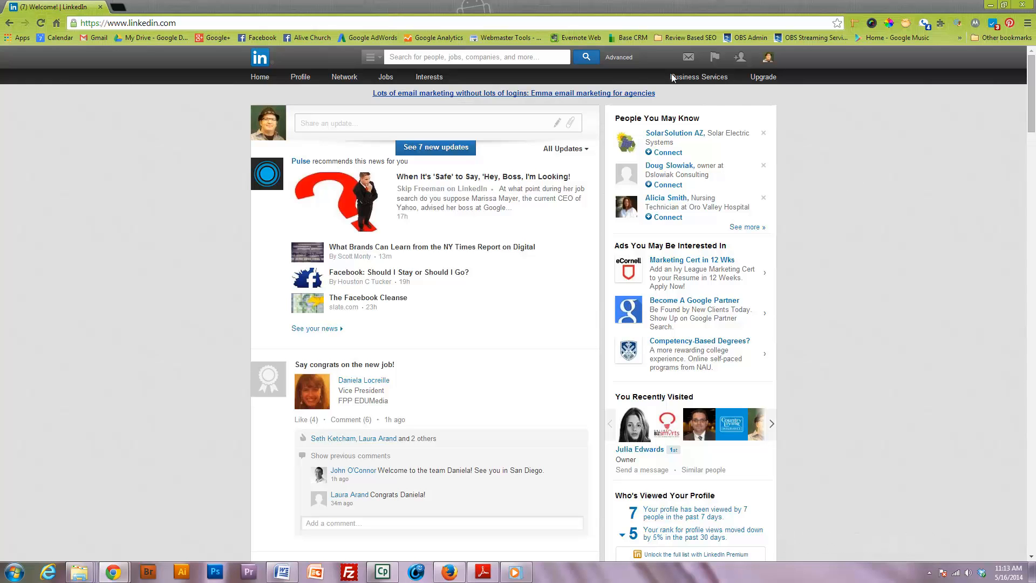
# Fill the advanced people search with postal code 85742 and title 'owner'.
pyautogui.click(619, 57)
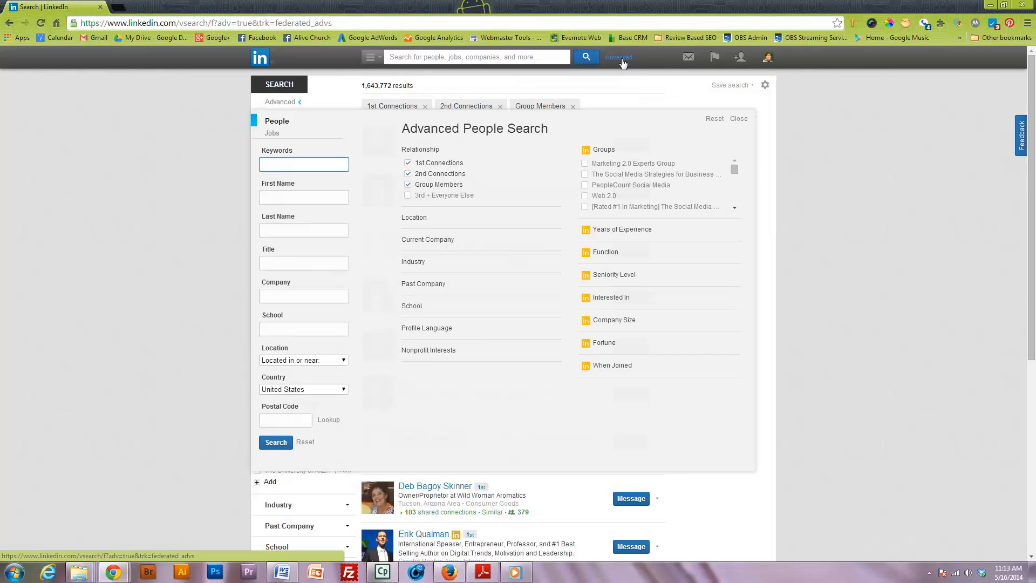
pyautogui.moveTo(821, 306)
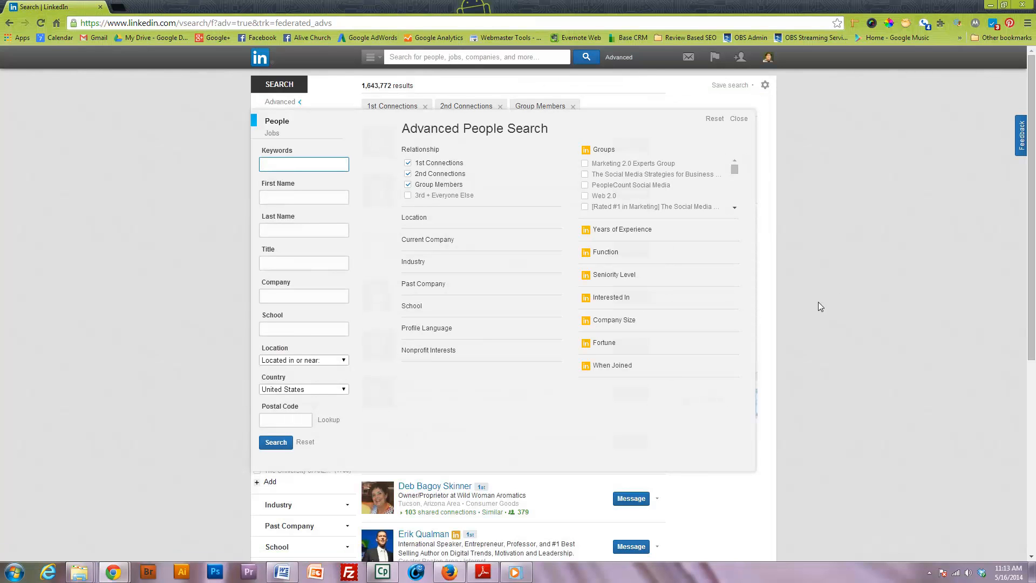
pyautogui.moveTo(343, 257)
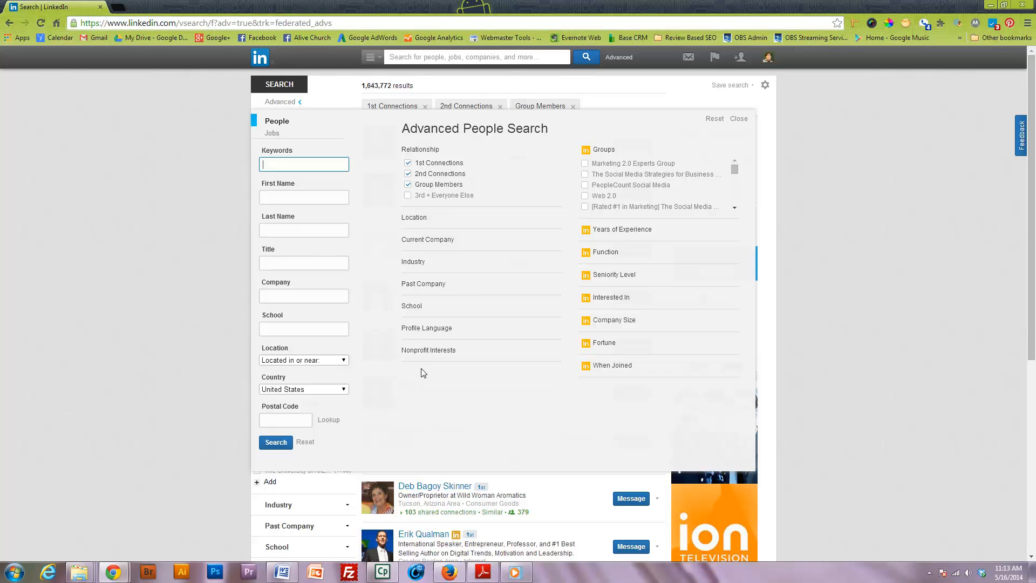
pyautogui.moveTo(516, 413)
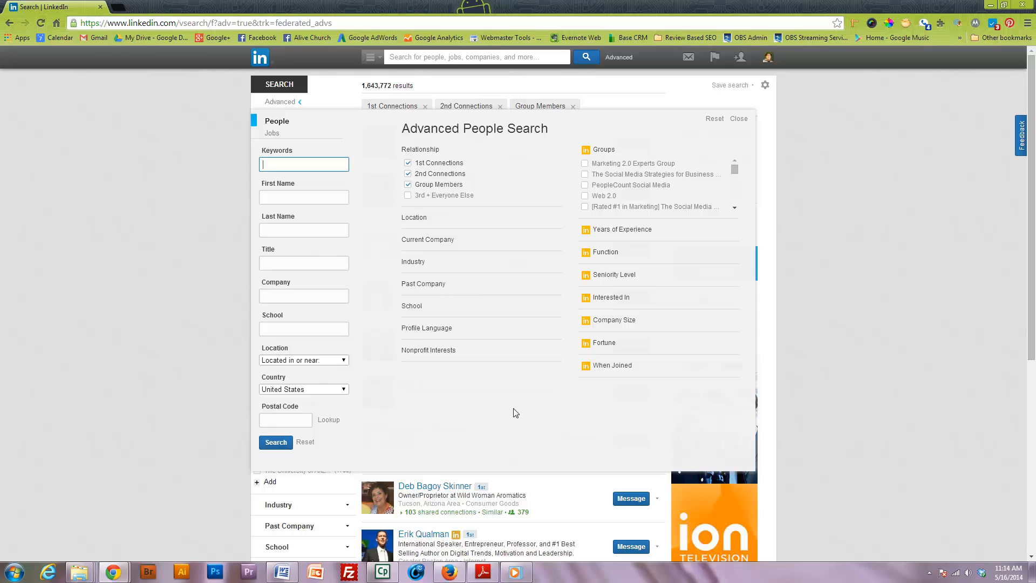
pyautogui.click(286, 420)
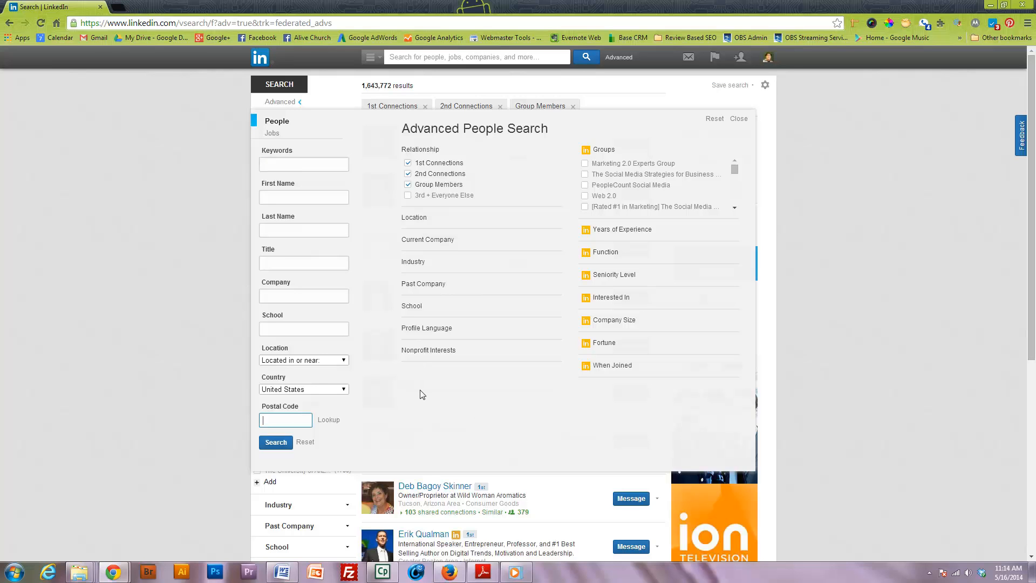
pyautogui.write('8')
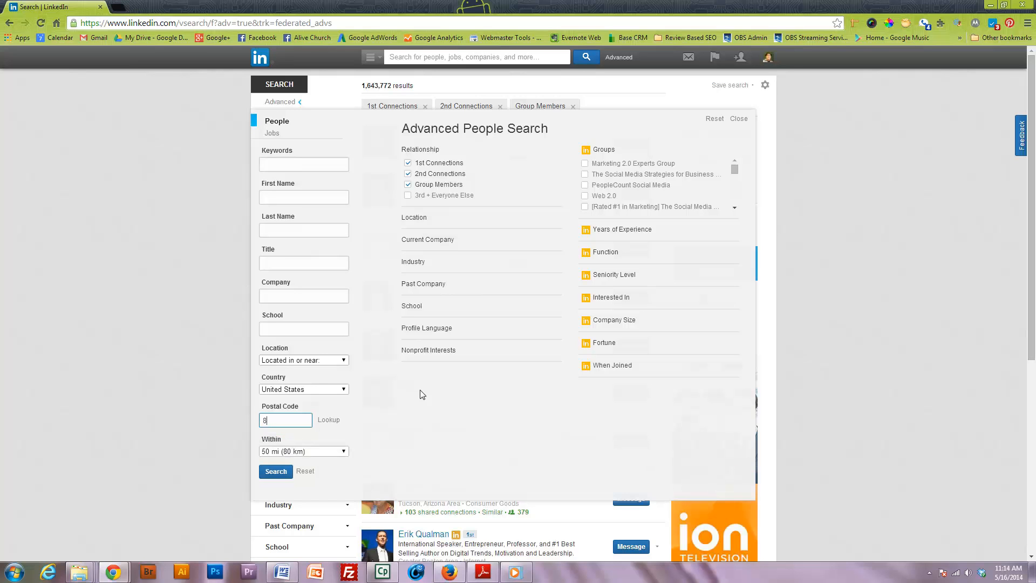
pyautogui.write('5742')
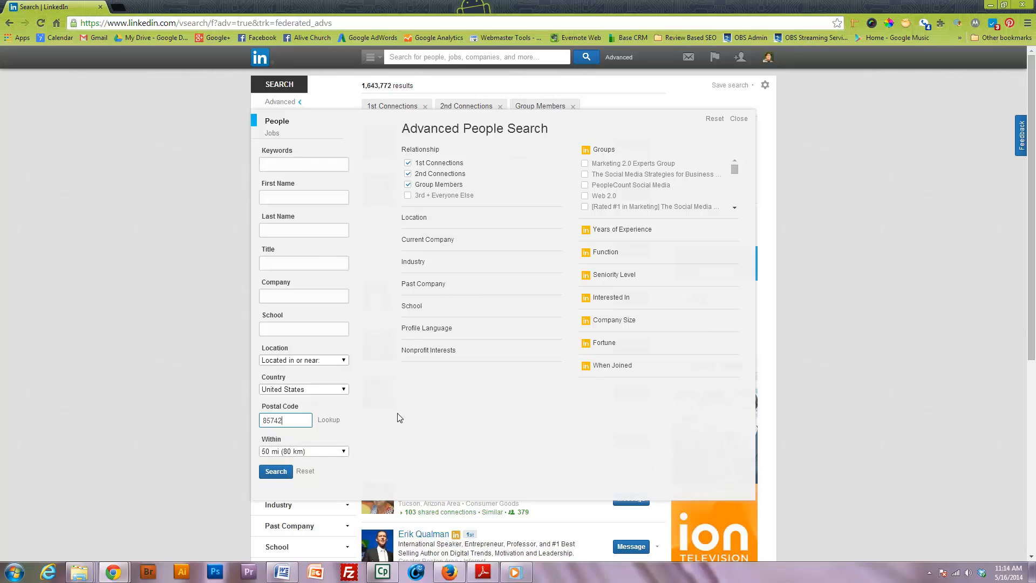
pyautogui.moveTo(318, 183)
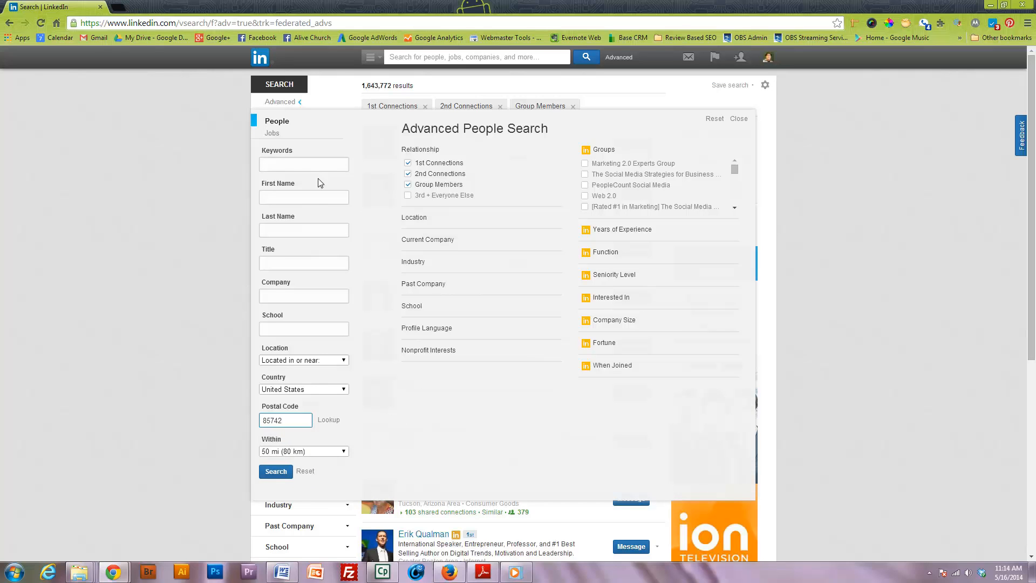
pyautogui.click(303, 263)
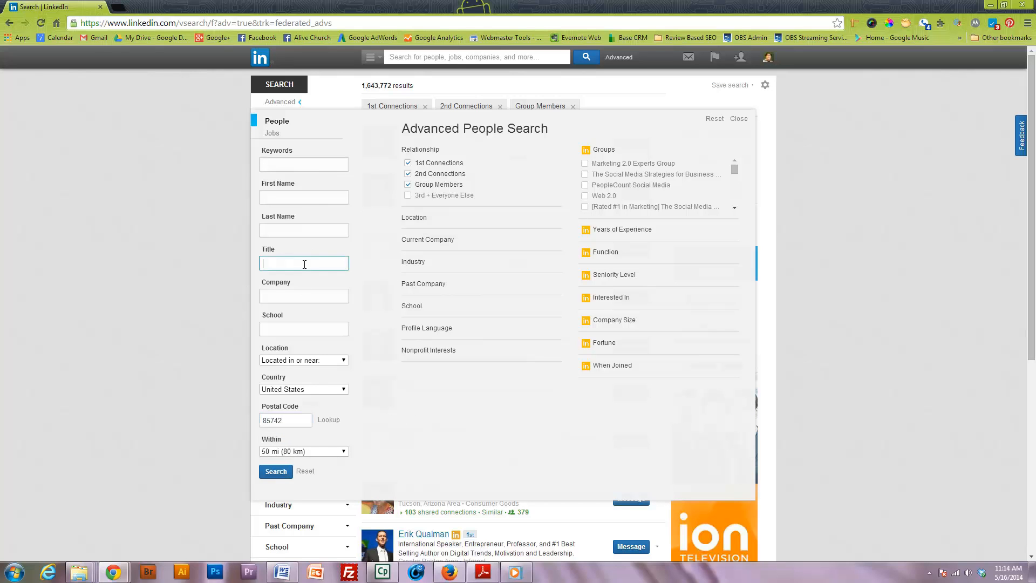
pyautogui.write('ow')
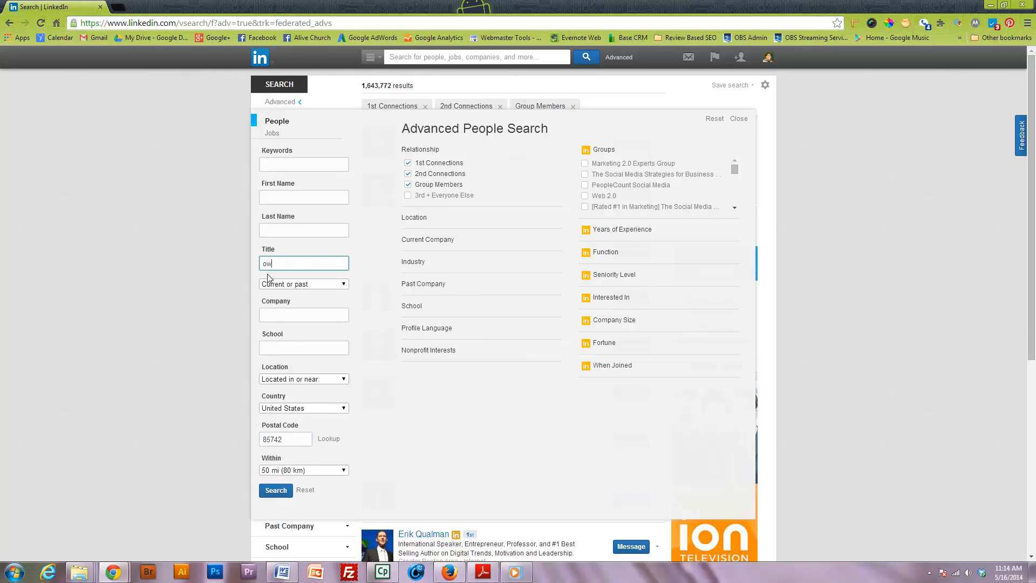
pyautogui.write('ner')
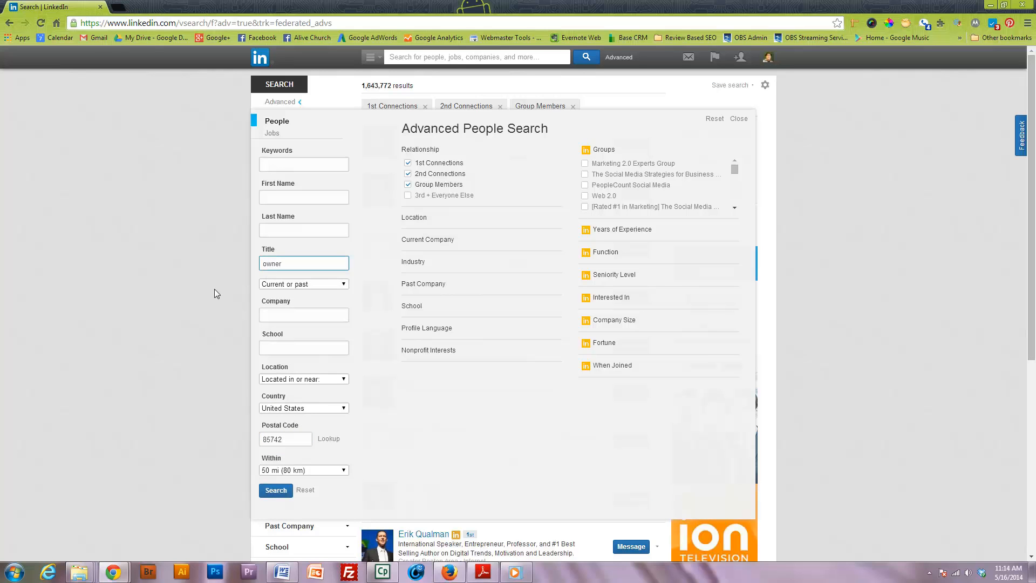
pyautogui.moveTo(622, 371)
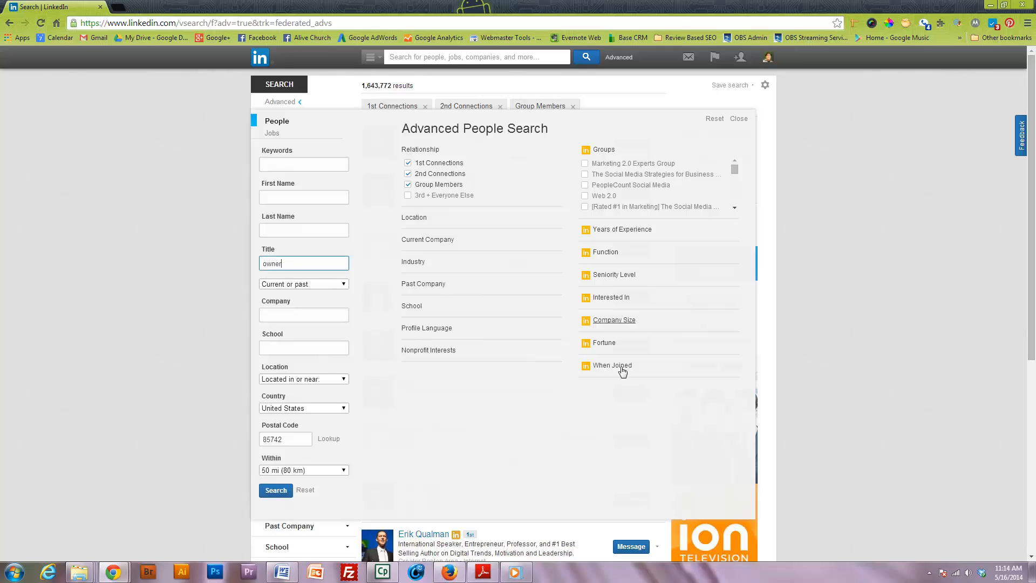
# Run the owner search near 85742 and scroll through the 6,907 results.
pyautogui.click(276, 491)
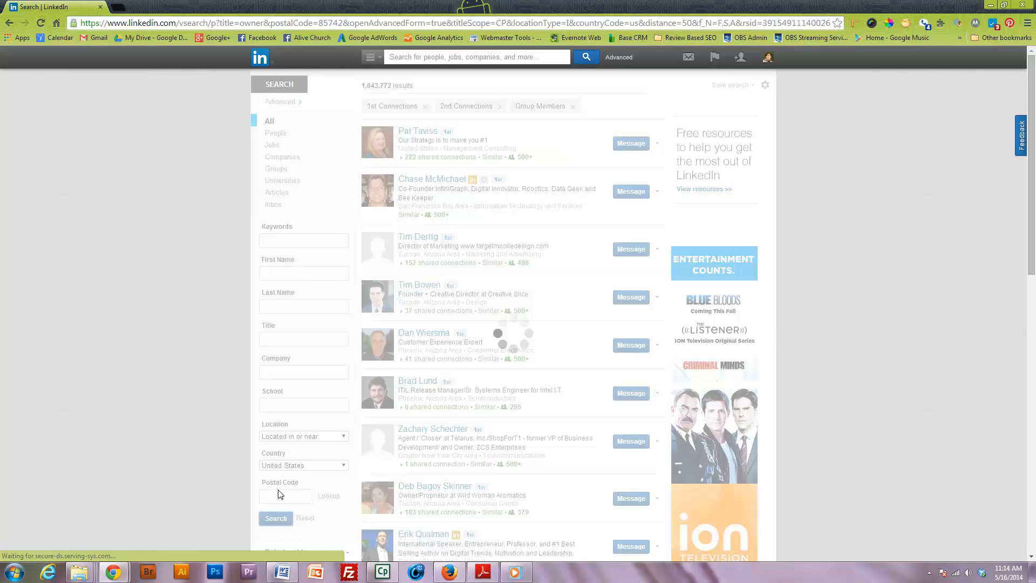
pyautogui.click(276, 519)
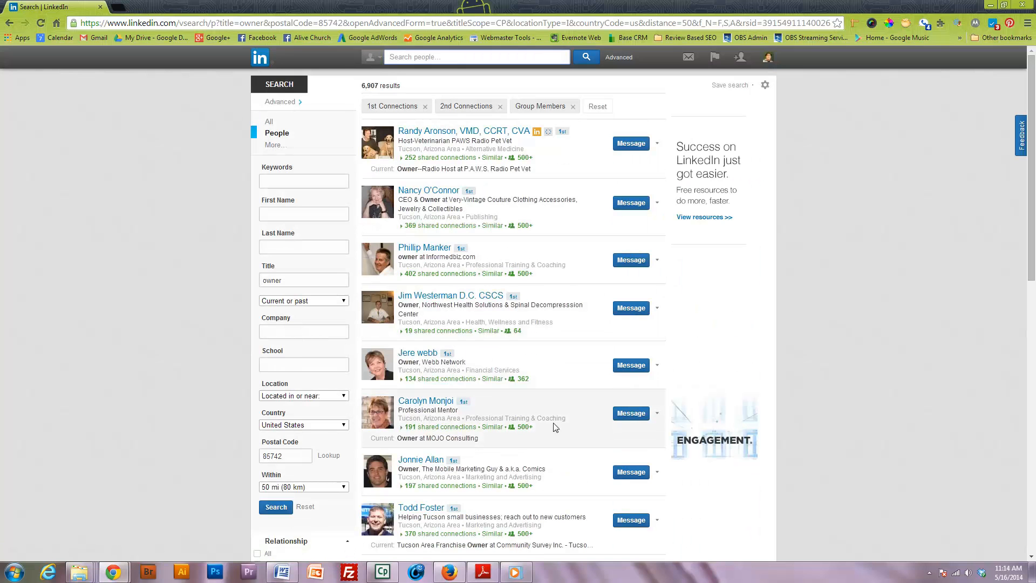
pyautogui.moveTo(534, 362)
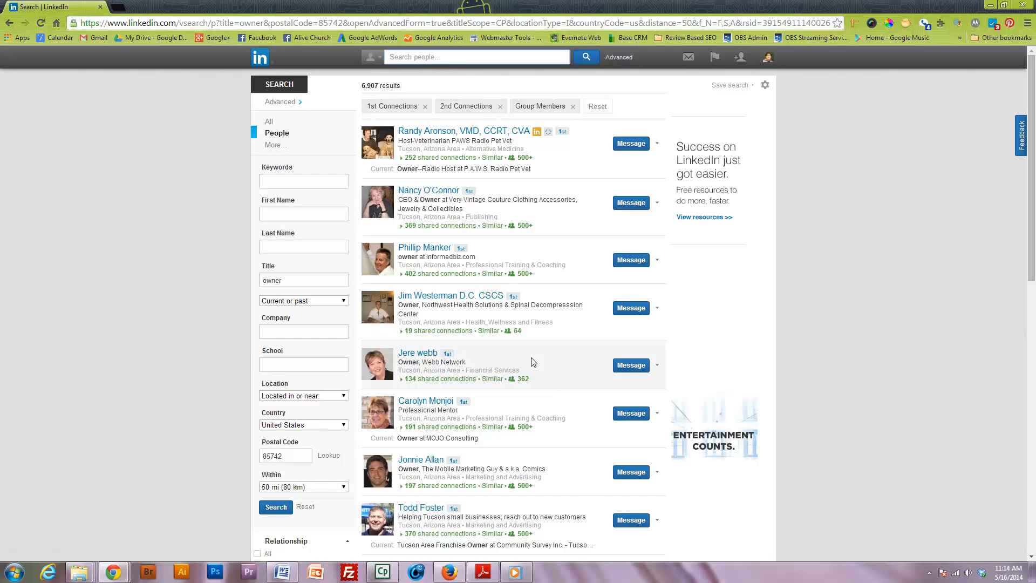
pyautogui.scroll(-3)
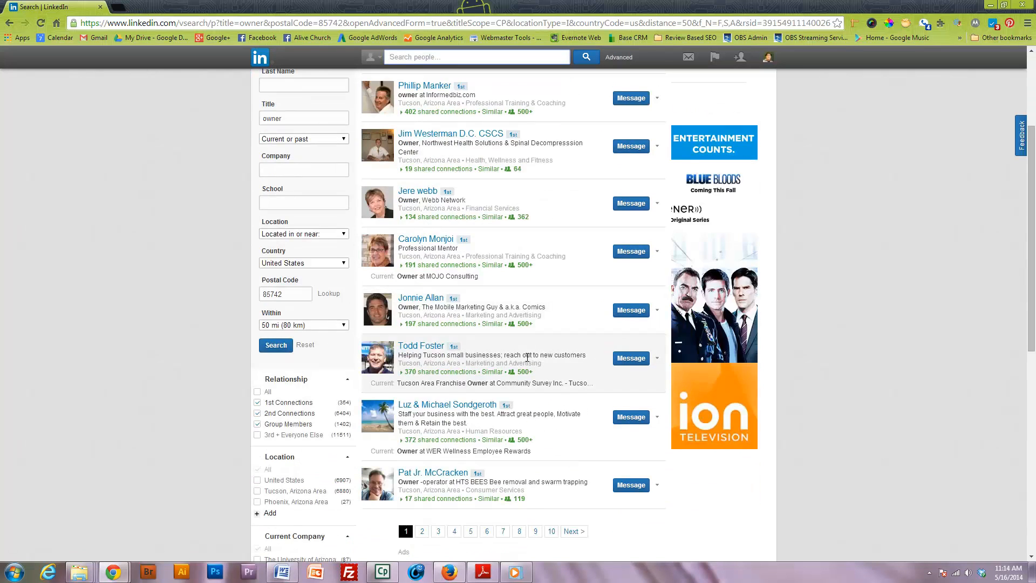
pyautogui.scroll(3)
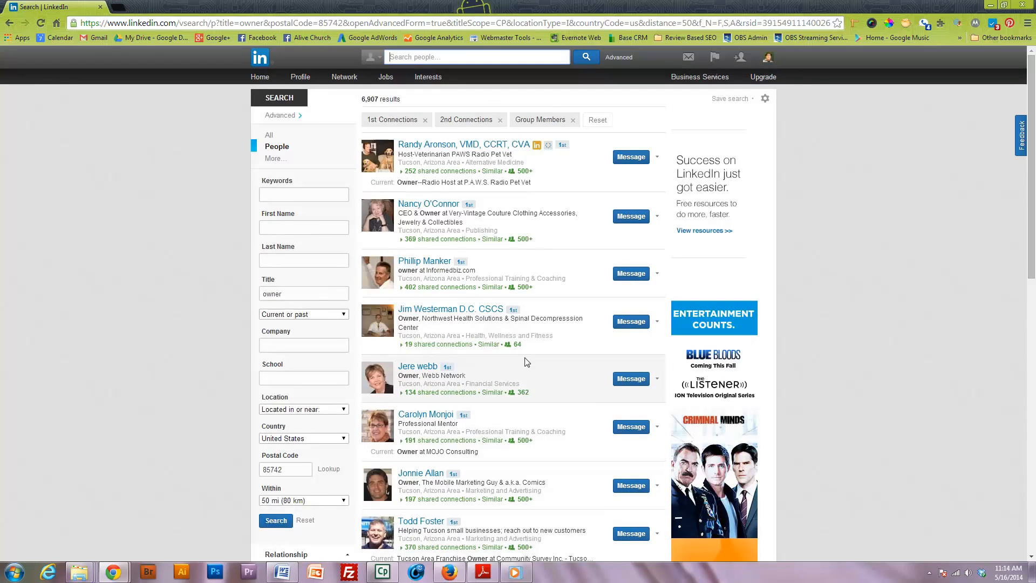
pyautogui.moveTo(510, 368)
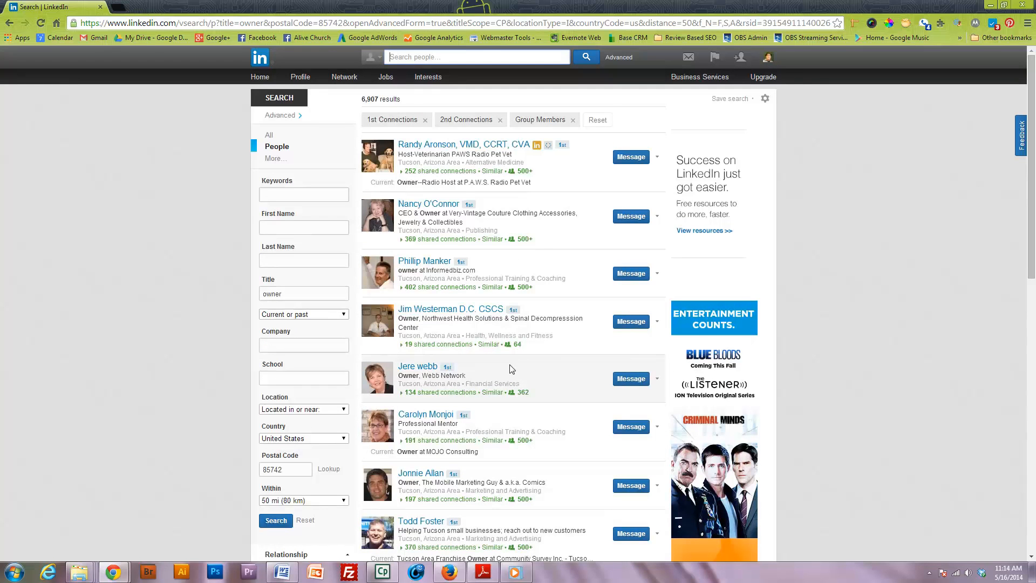
pyautogui.moveTo(490, 373)
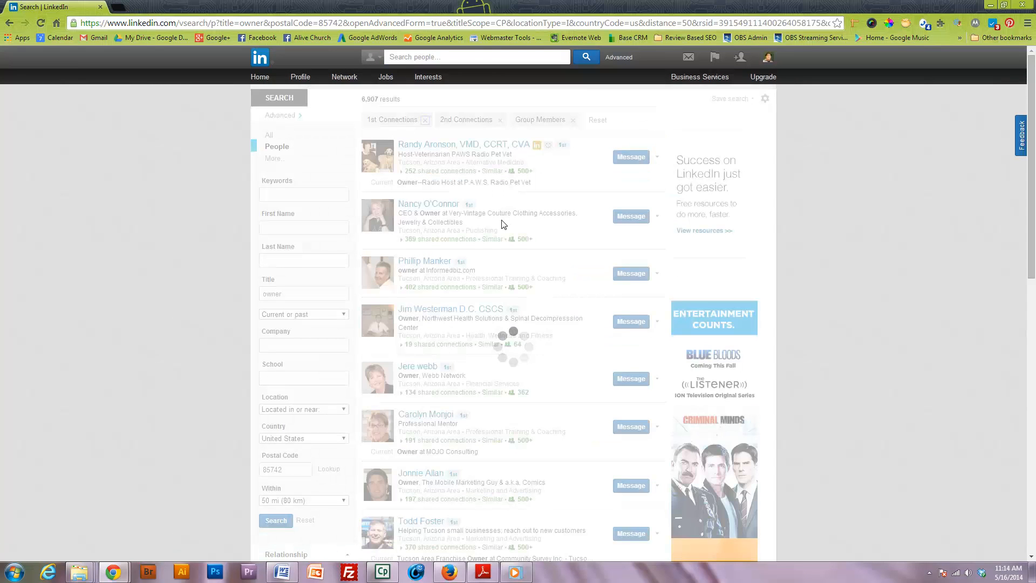
# Remove the 1st Connections filter tag, narrowing results to 6,759.
pyautogui.click(425, 120)
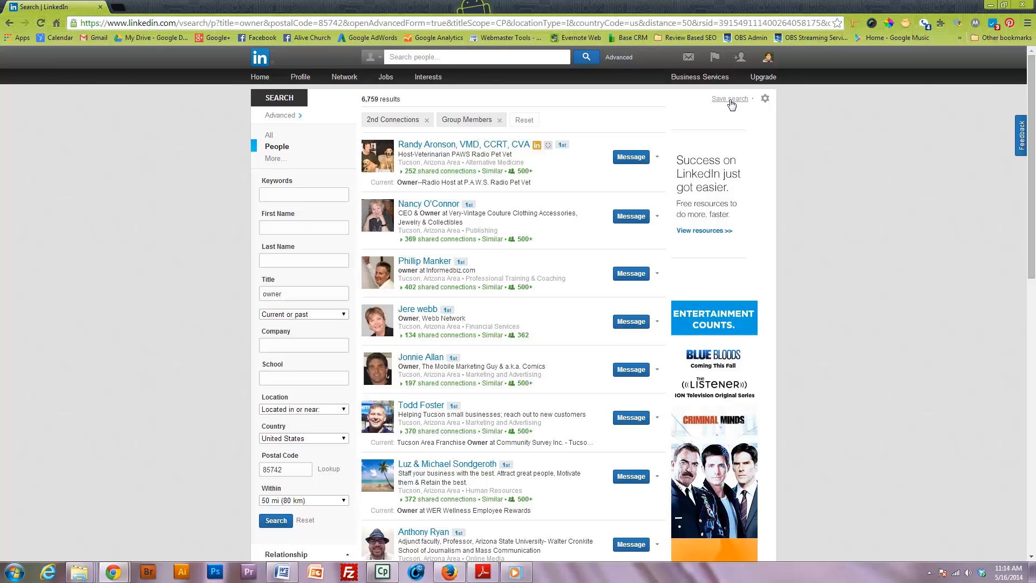
# Save the owner search as 'Local Business Owners' with weekly alerts.
pyautogui.click(730, 98)
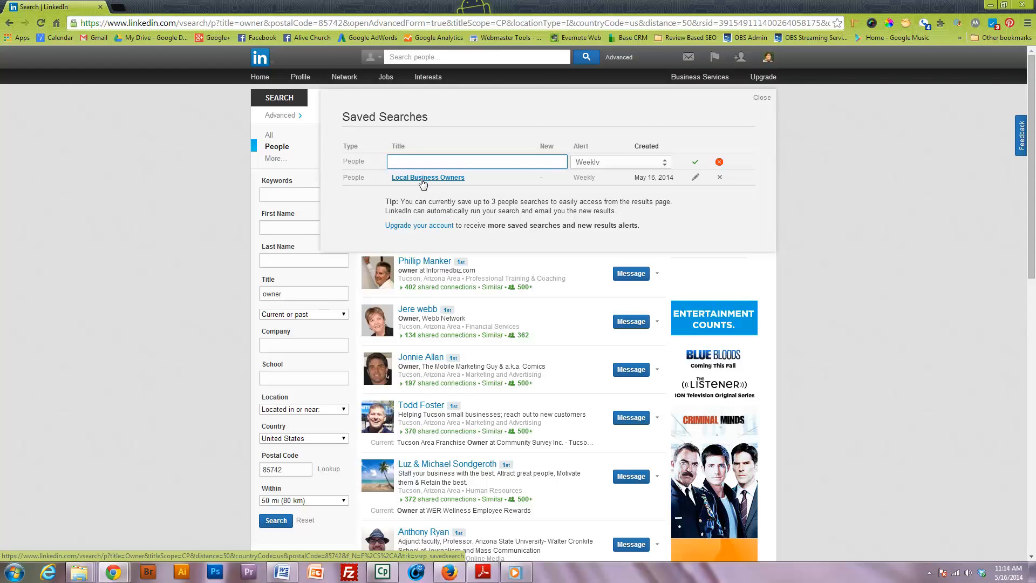
pyautogui.moveTo(607, 198)
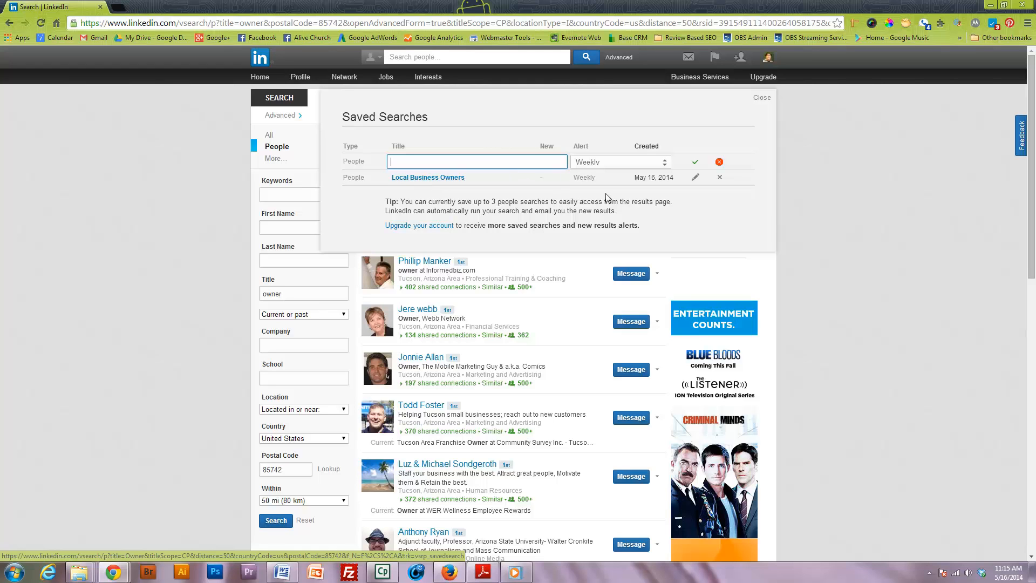
pyautogui.moveTo(745, 230)
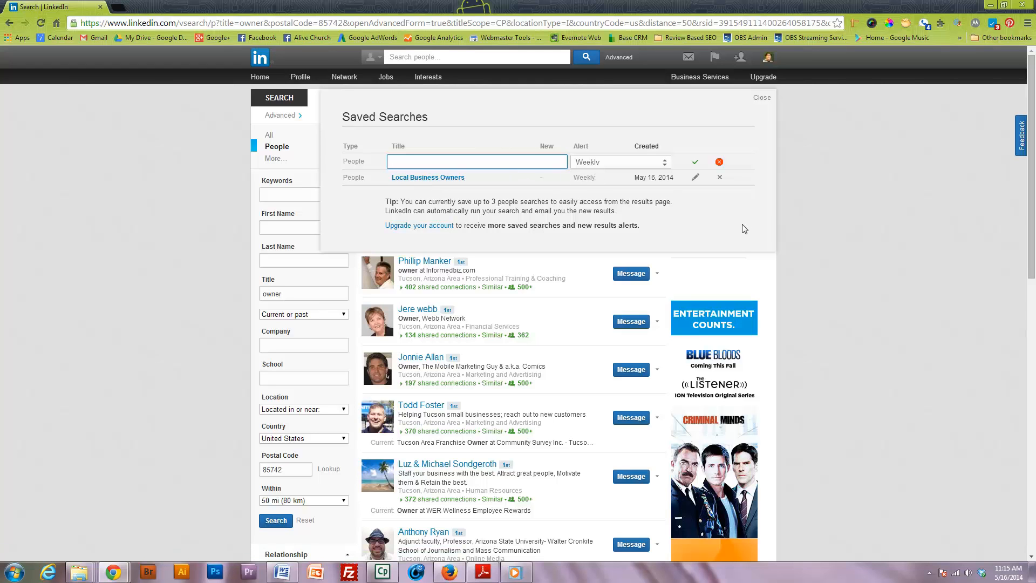
pyautogui.moveTo(704, 206)
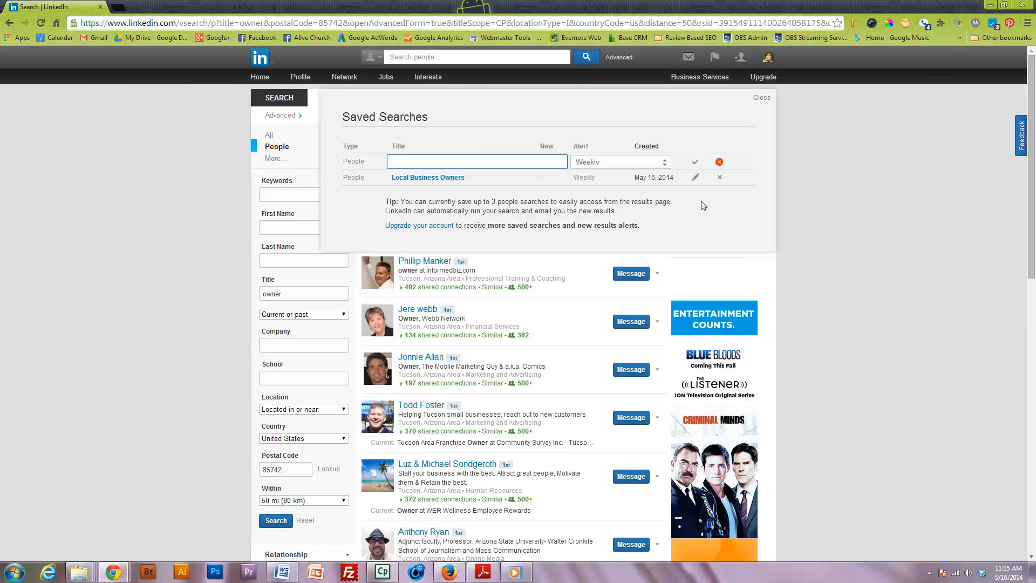
pyautogui.moveTo(696, 180)
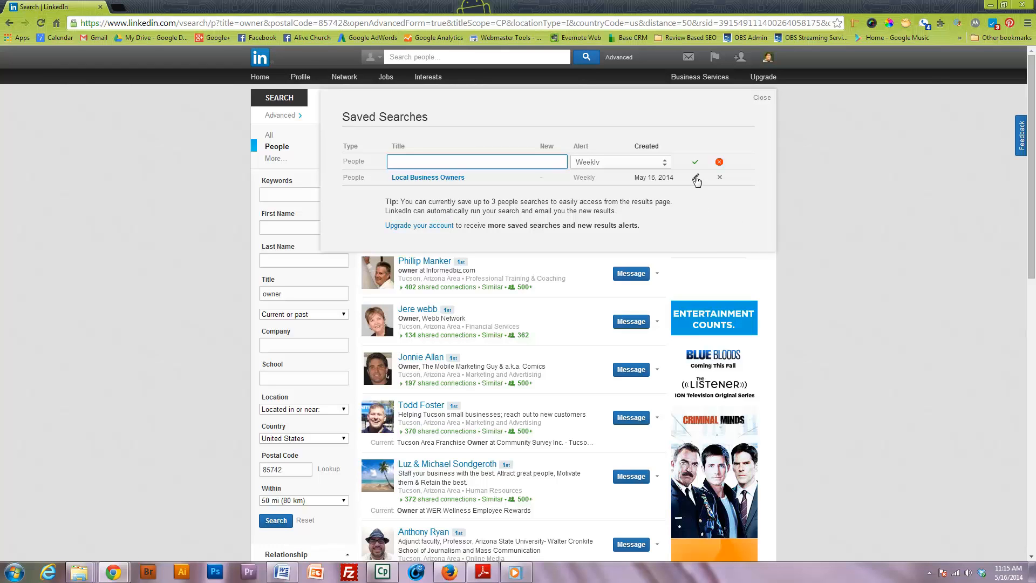
pyautogui.moveTo(699, 217)
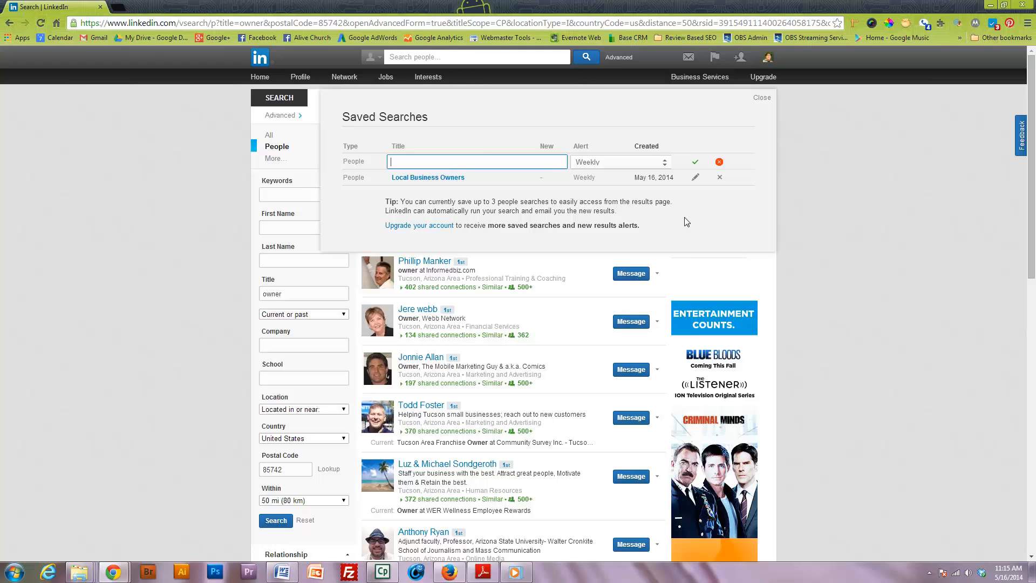
pyautogui.moveTo(676, 228)
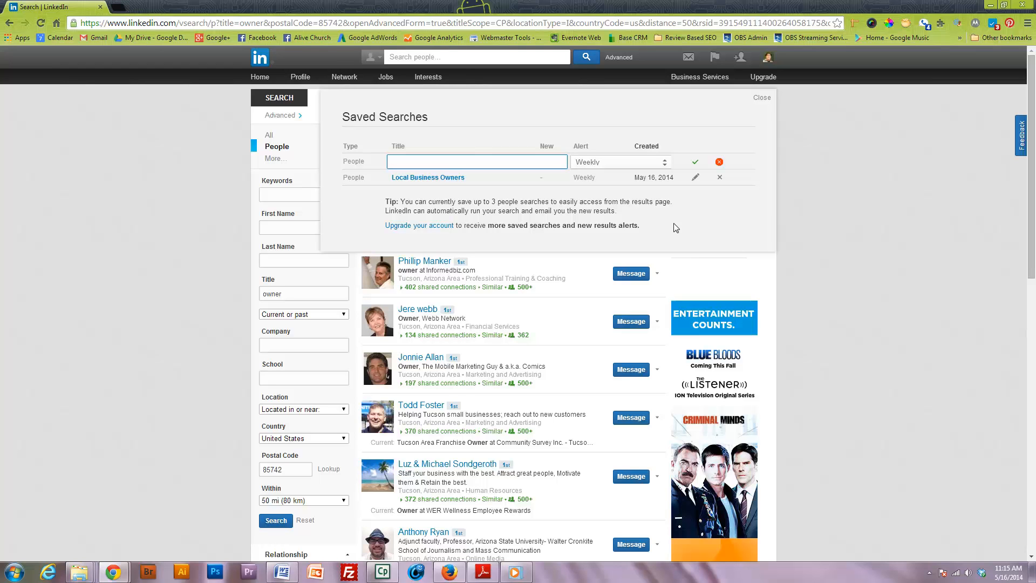